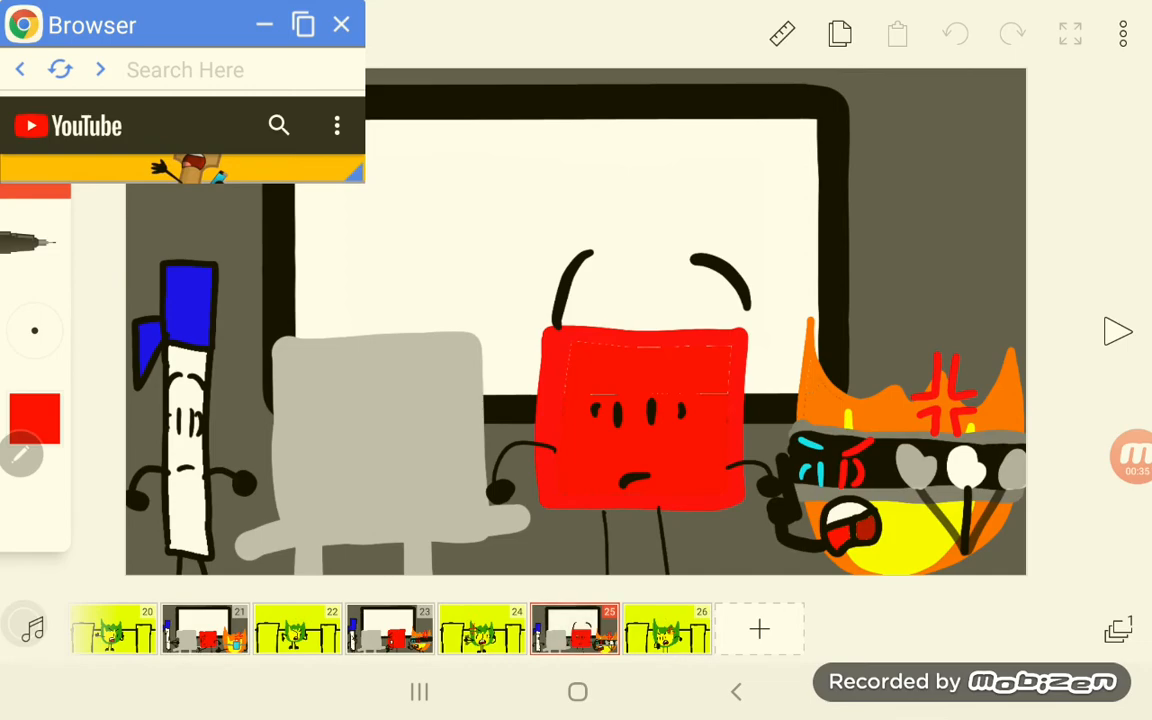
Step: Select frame 26 in the timeline, showing the angry green-and-yellow character with the phone
left_click(666, 630)
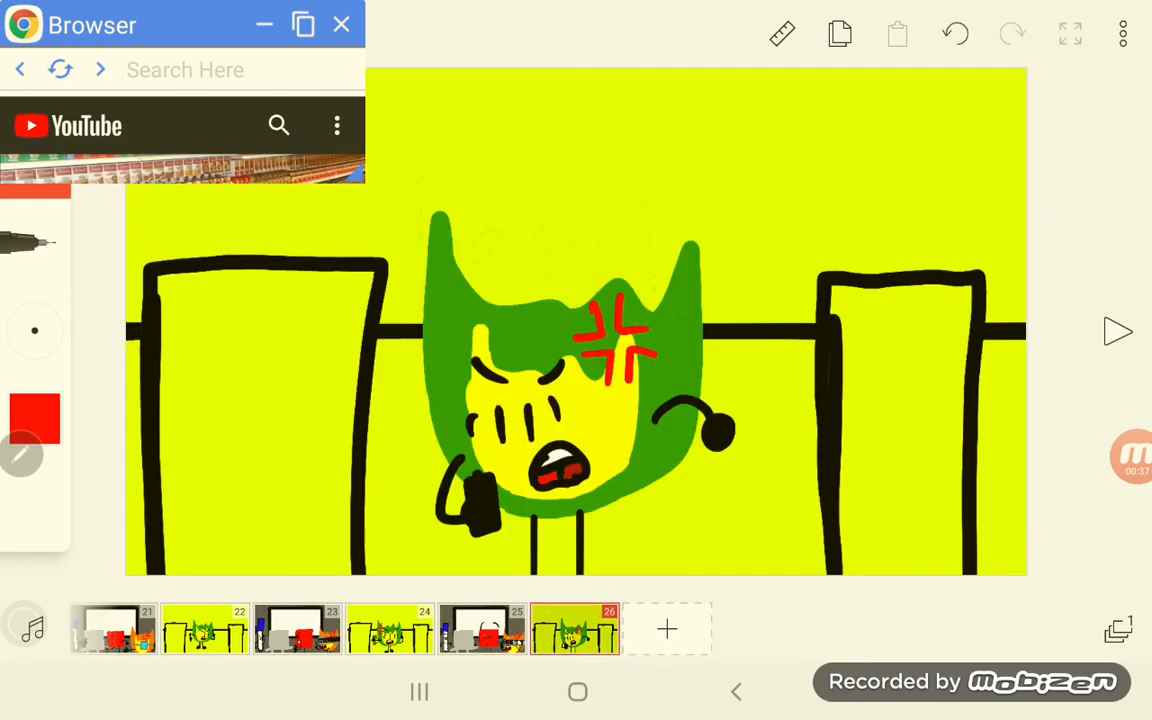